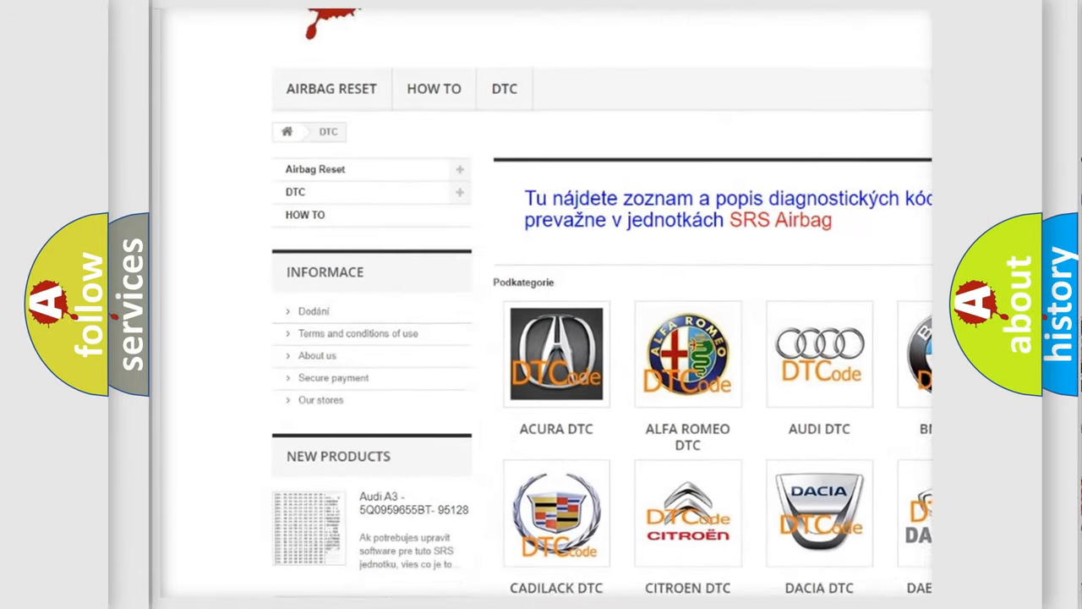
# Scroll down the DTC page past the manufacturer tiles to the trouble code listing.
pyautogui.scroll(-3)
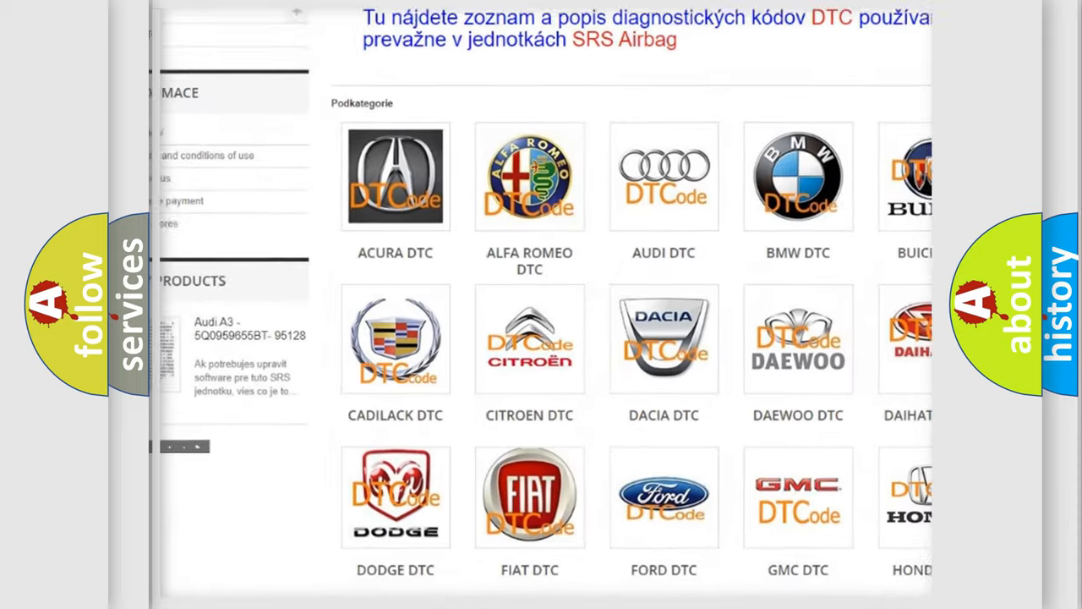
pyautogui.scroll(-3)
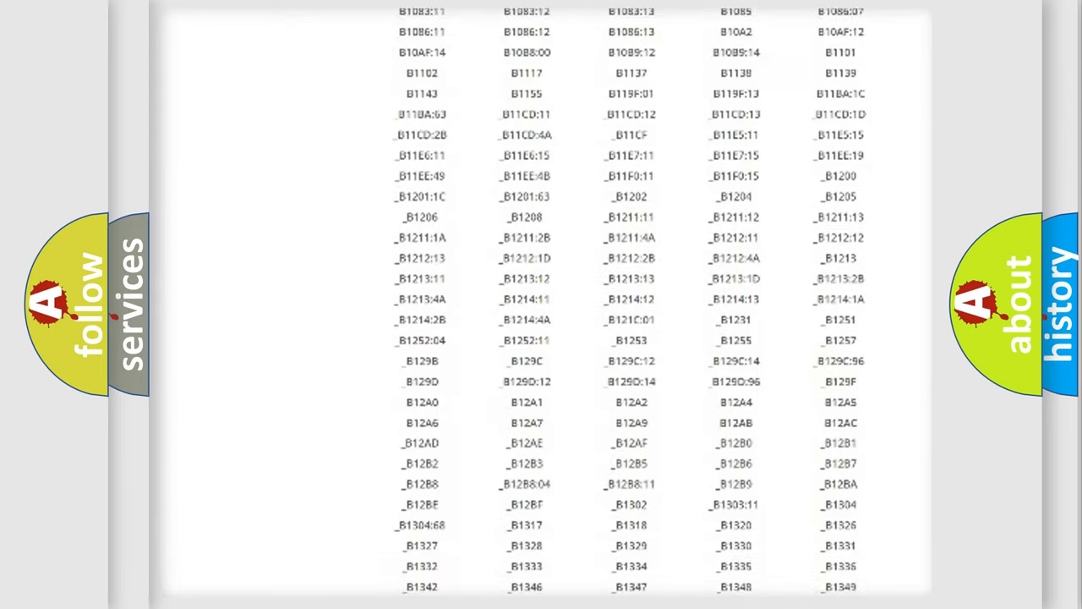
pyautogui.scroll(-3)
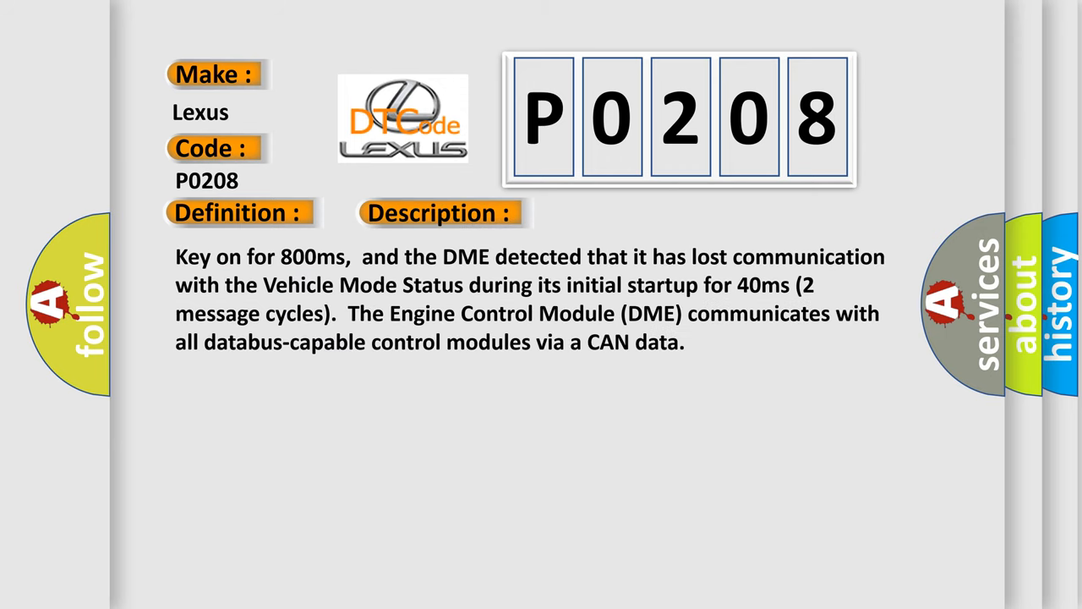
# Advance the P0208 slide to the Cause section listing DME failure, CAN-bus resistance and shorted wires.
pyautogui.click(619, 212)
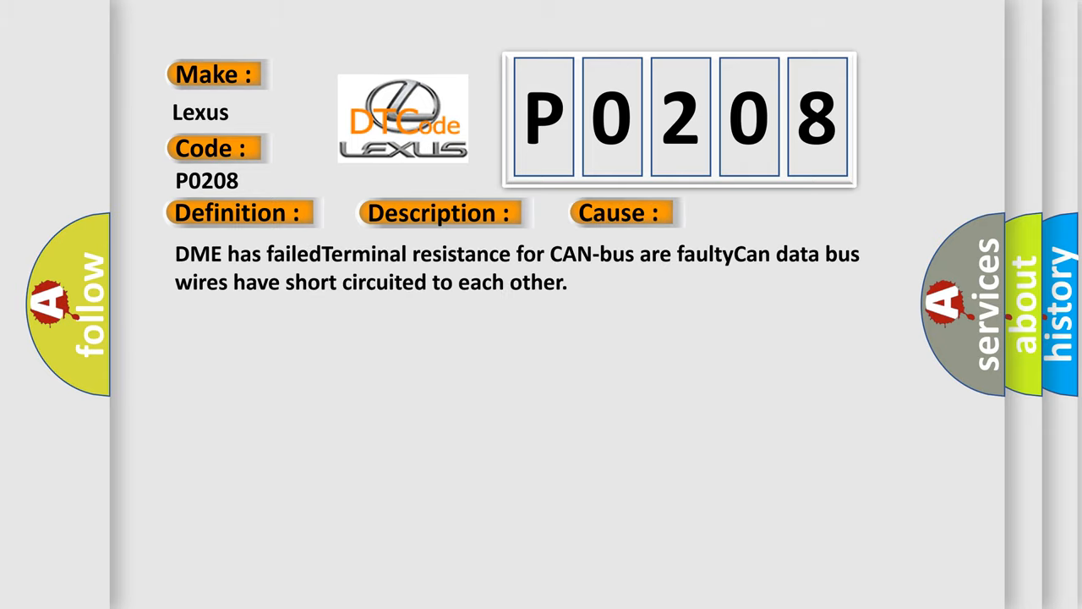